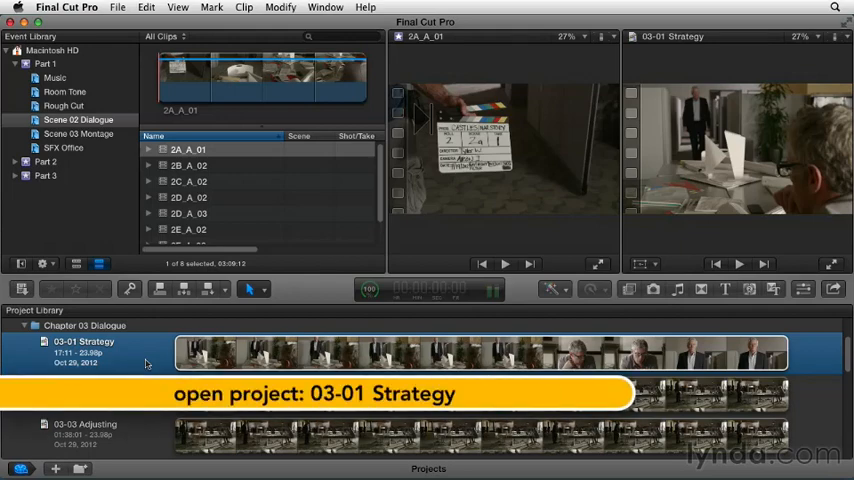
# Open the 03-01 Strategy project from the Project Library into the timeline
pyautogui.doubleClick(83, 342)
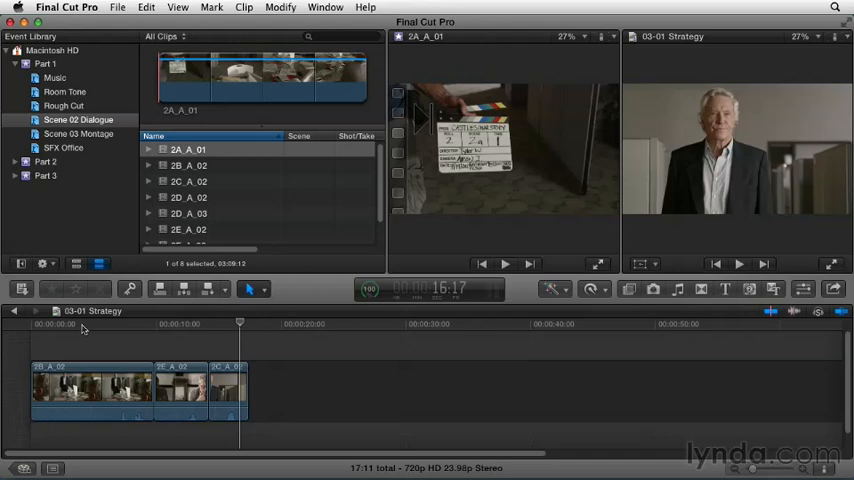
pyautogui.click(103, 331)
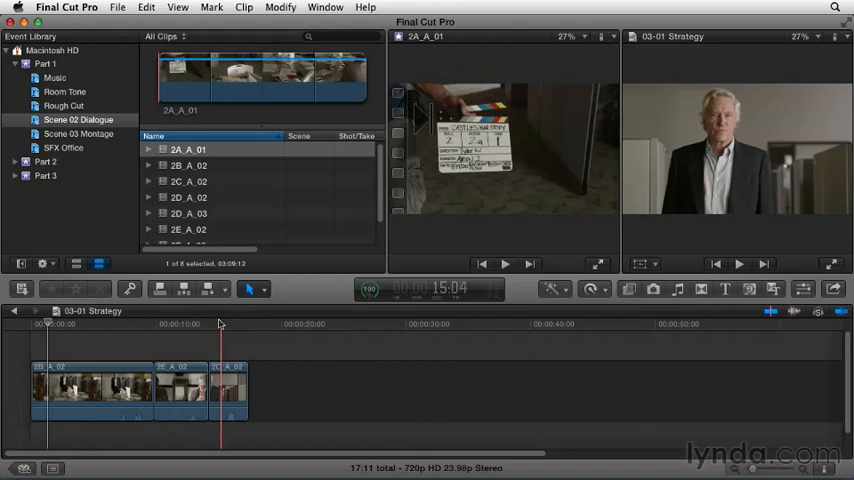
# Switch Scene 02 Dialogue to filmstrip view and shrink the filmstrips to fit more per row
pyautogui.click(75, 264)
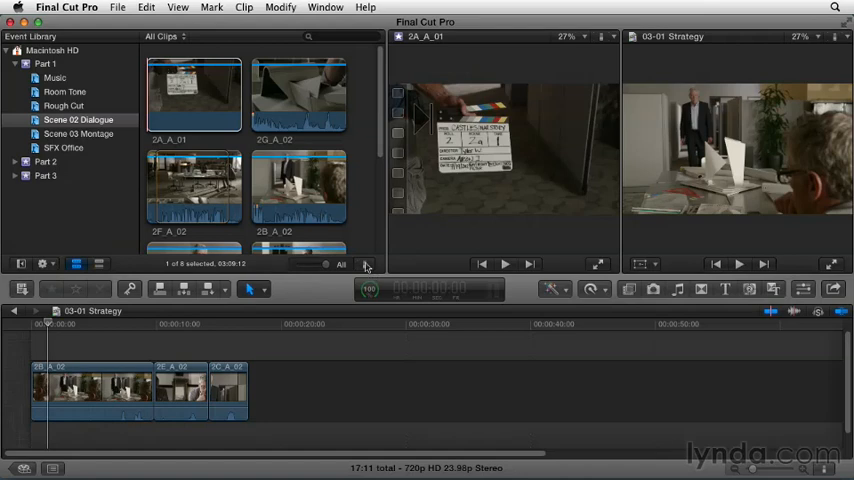
pyautogui.click(366, 263)
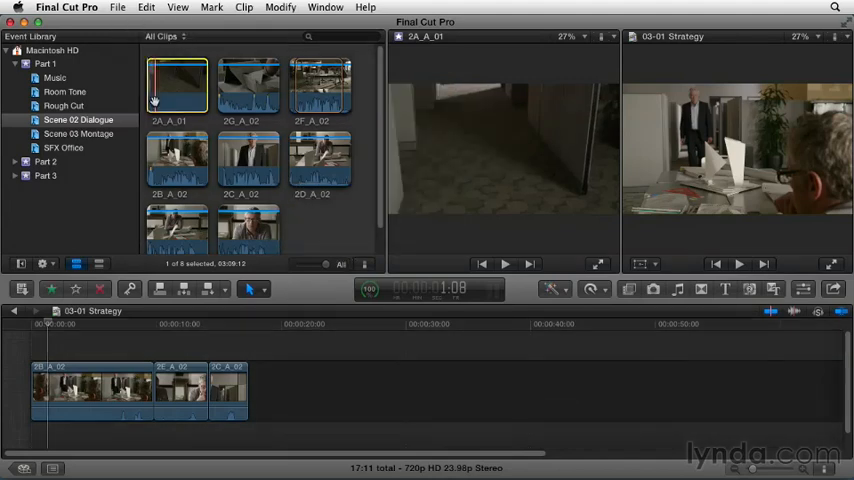
pyautogui.moveTo(173, 90)
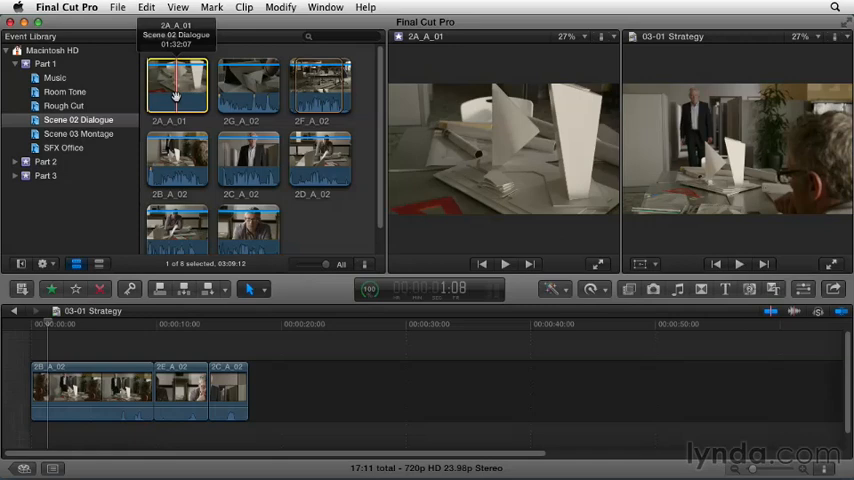
pyautogui.moveTo(200, 90)
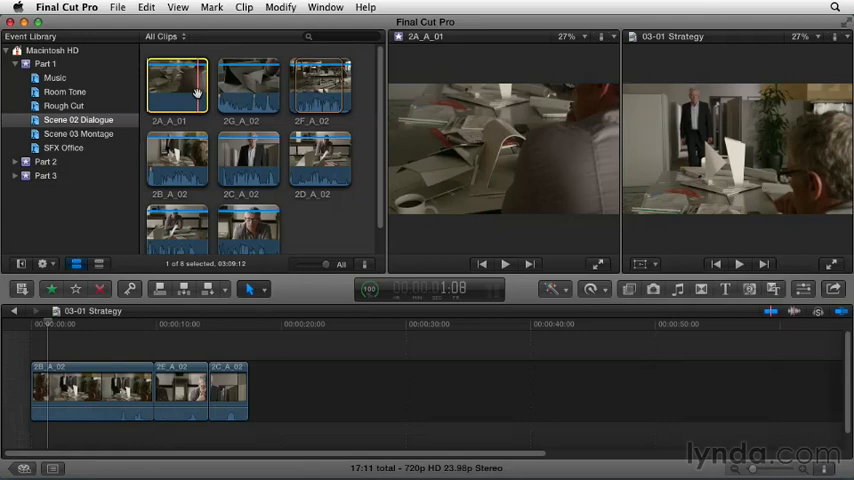
pyautogui.moveTo(230, 97)
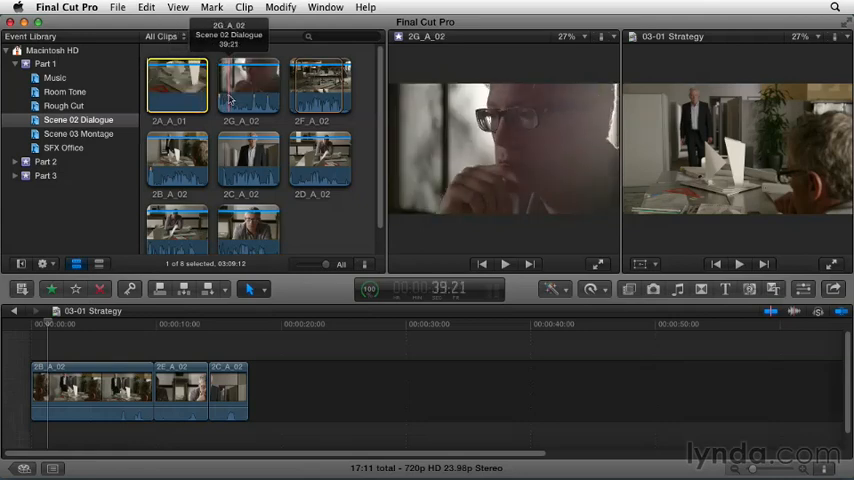
pyautogui.moveTo(247, 90)
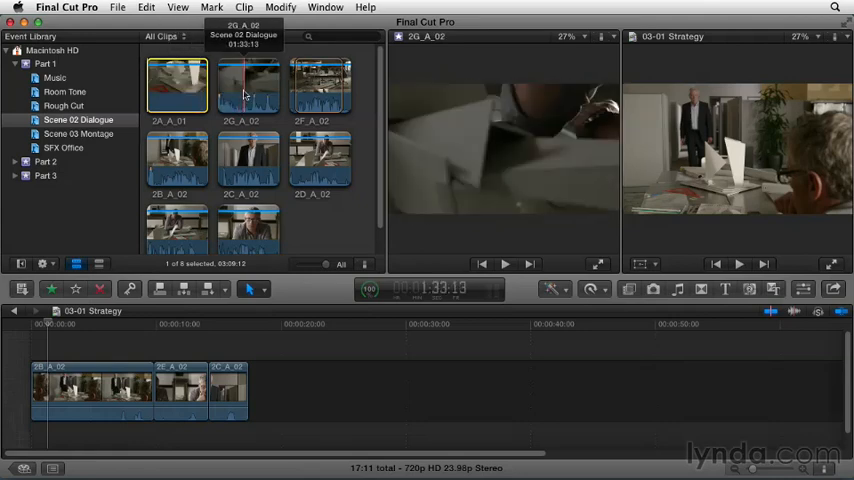
pyautogui.moveTo(256, 93)
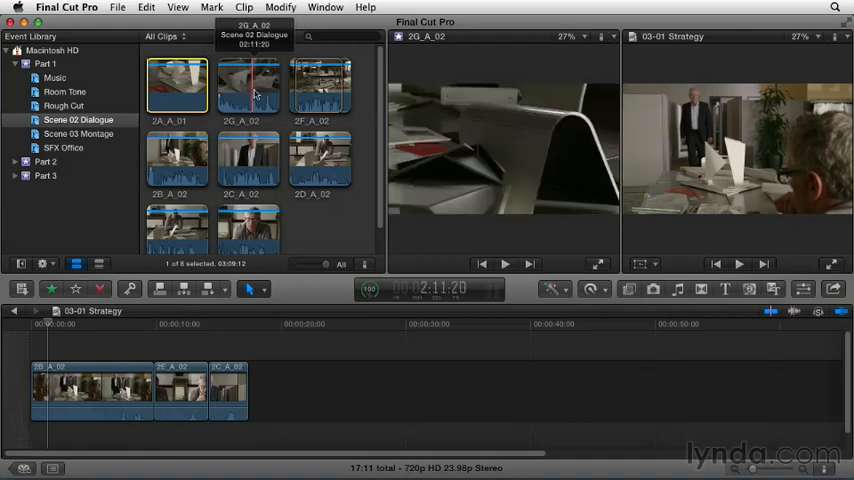
pyautogui.moveTo(256, 92)
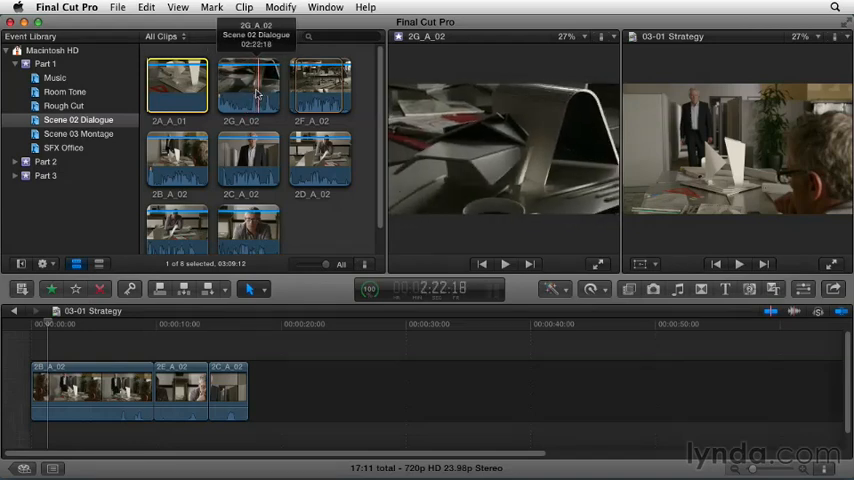
pyautogui.moveTo(330, 92)
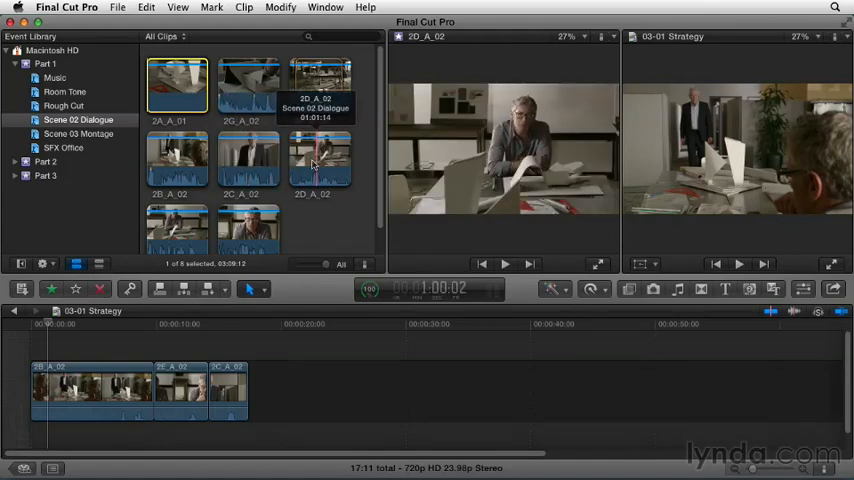
pyautogui.moveTo(309, 165)
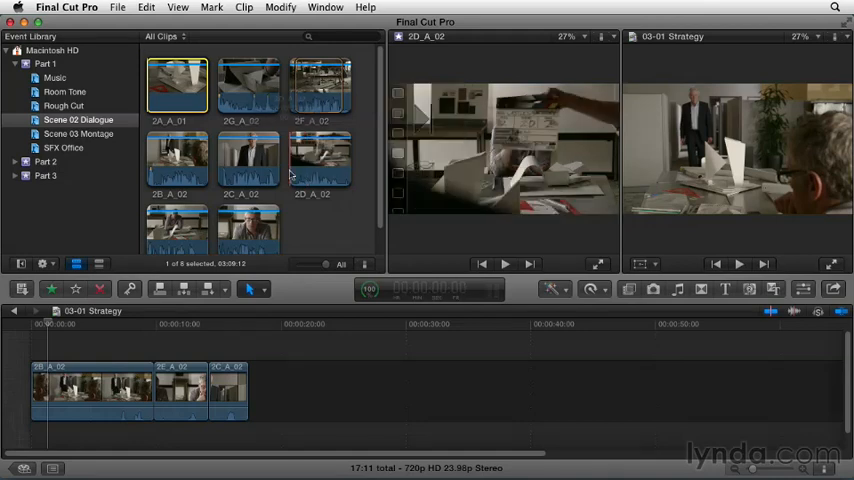
pyautogui.moveTo(175, 230)
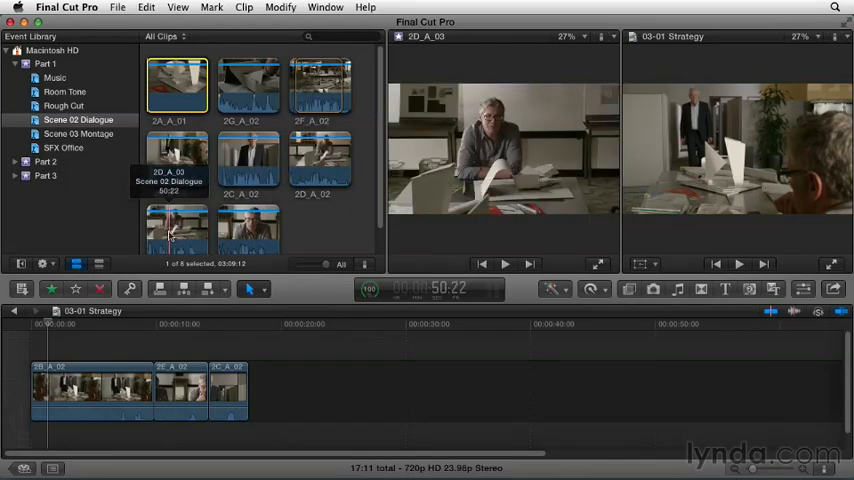